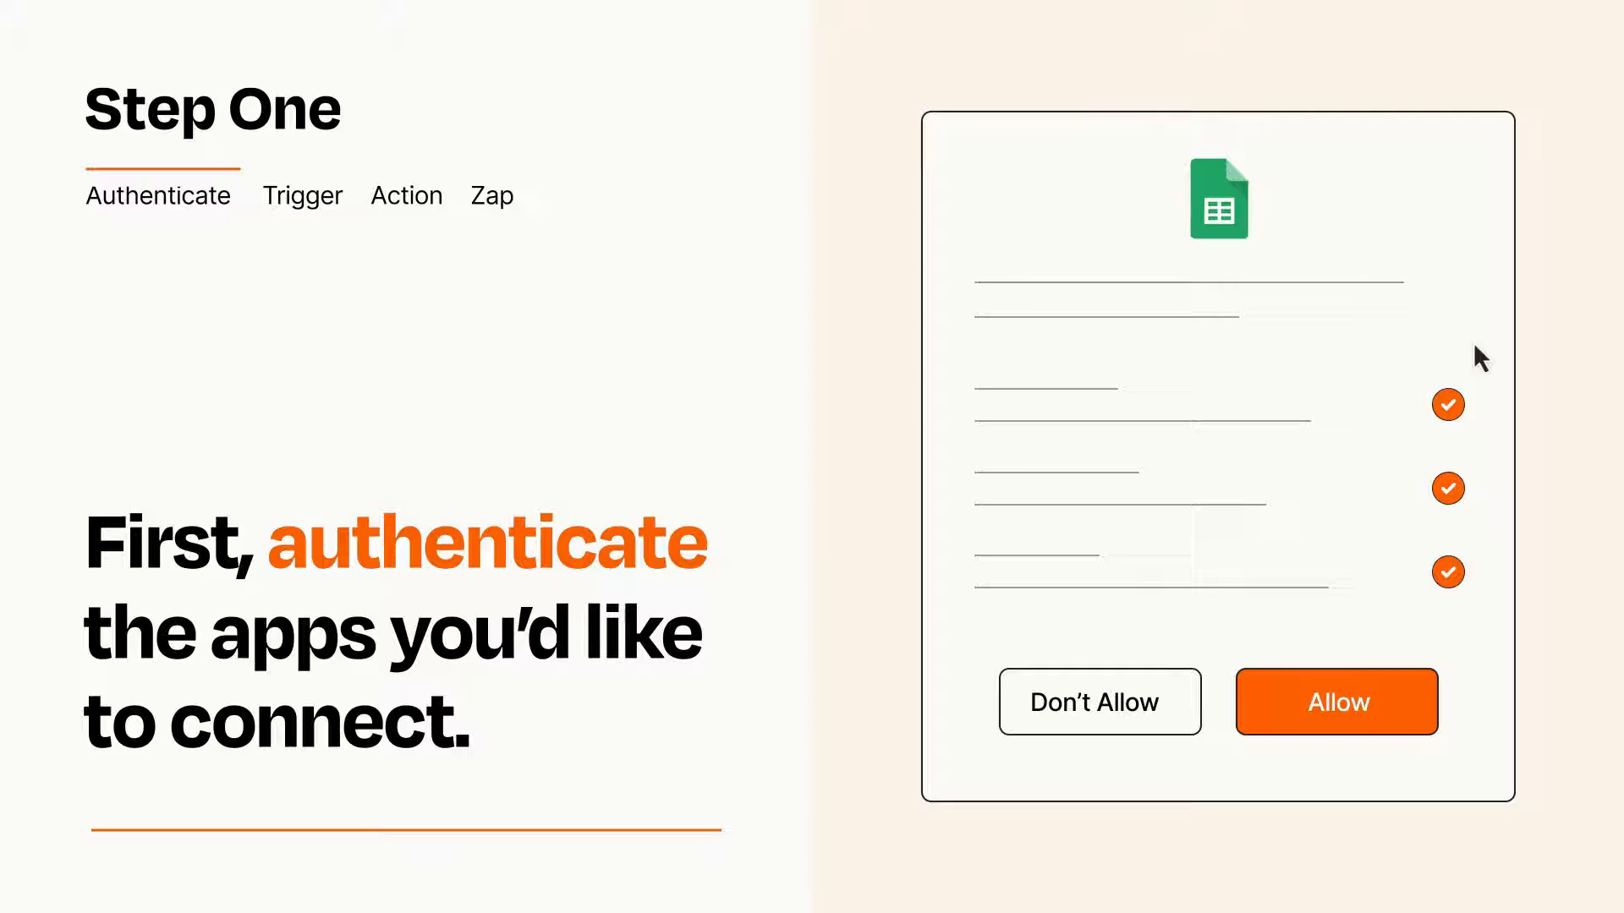
pyautogui.moveTo(1427, 758)
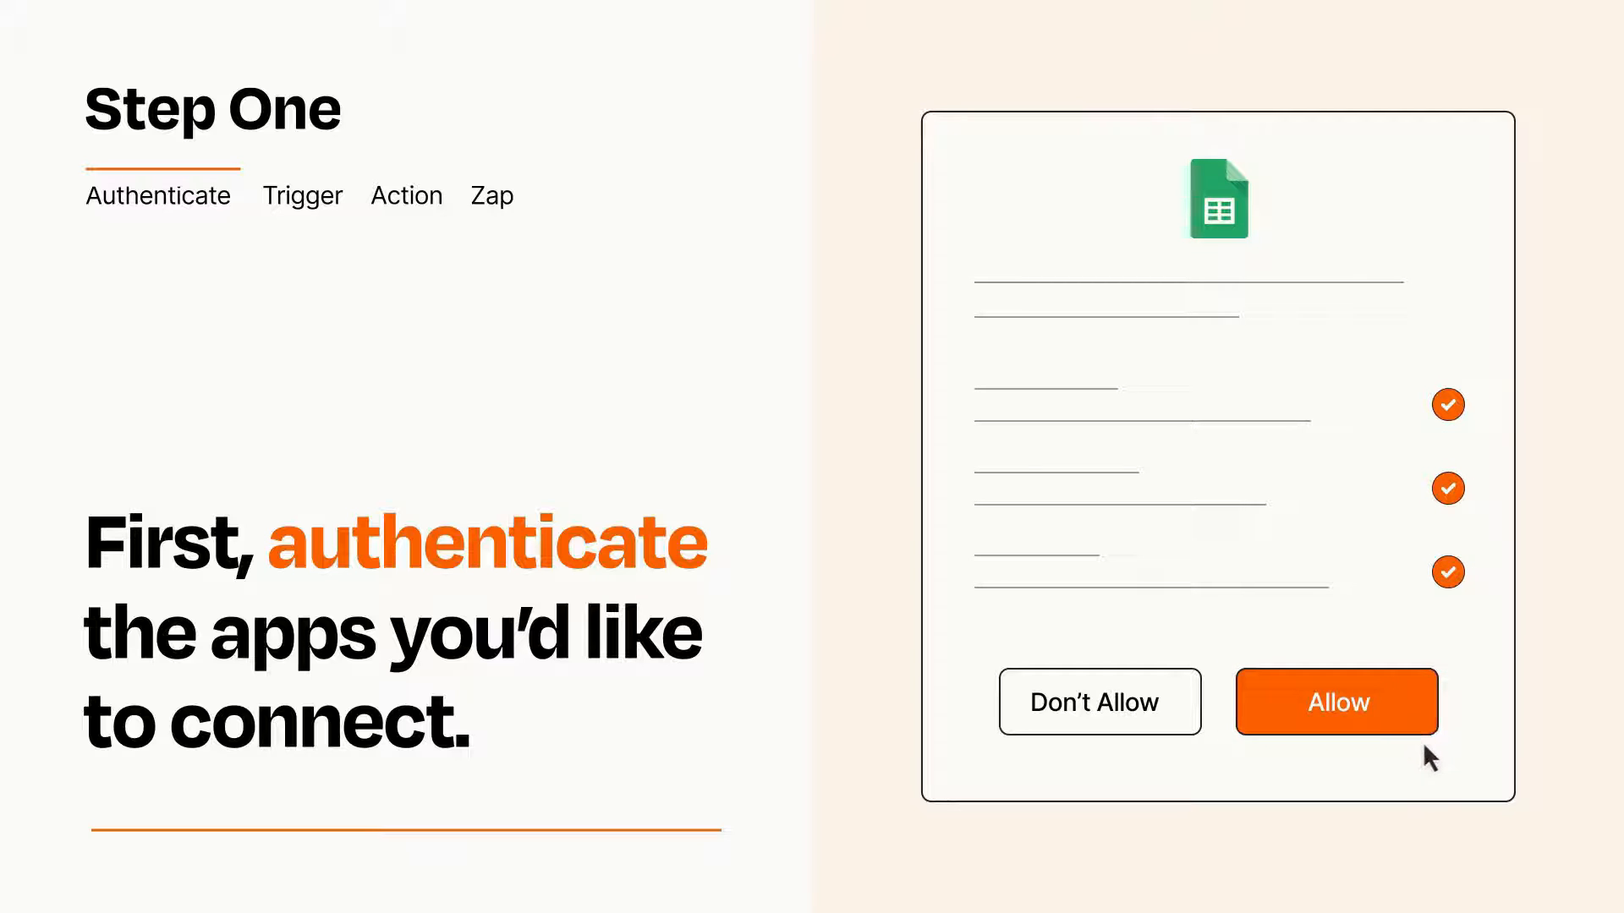
# Allow Zapier access to the Google Sheets account in the authorization dialog
pyautogui.click(1334, 701)
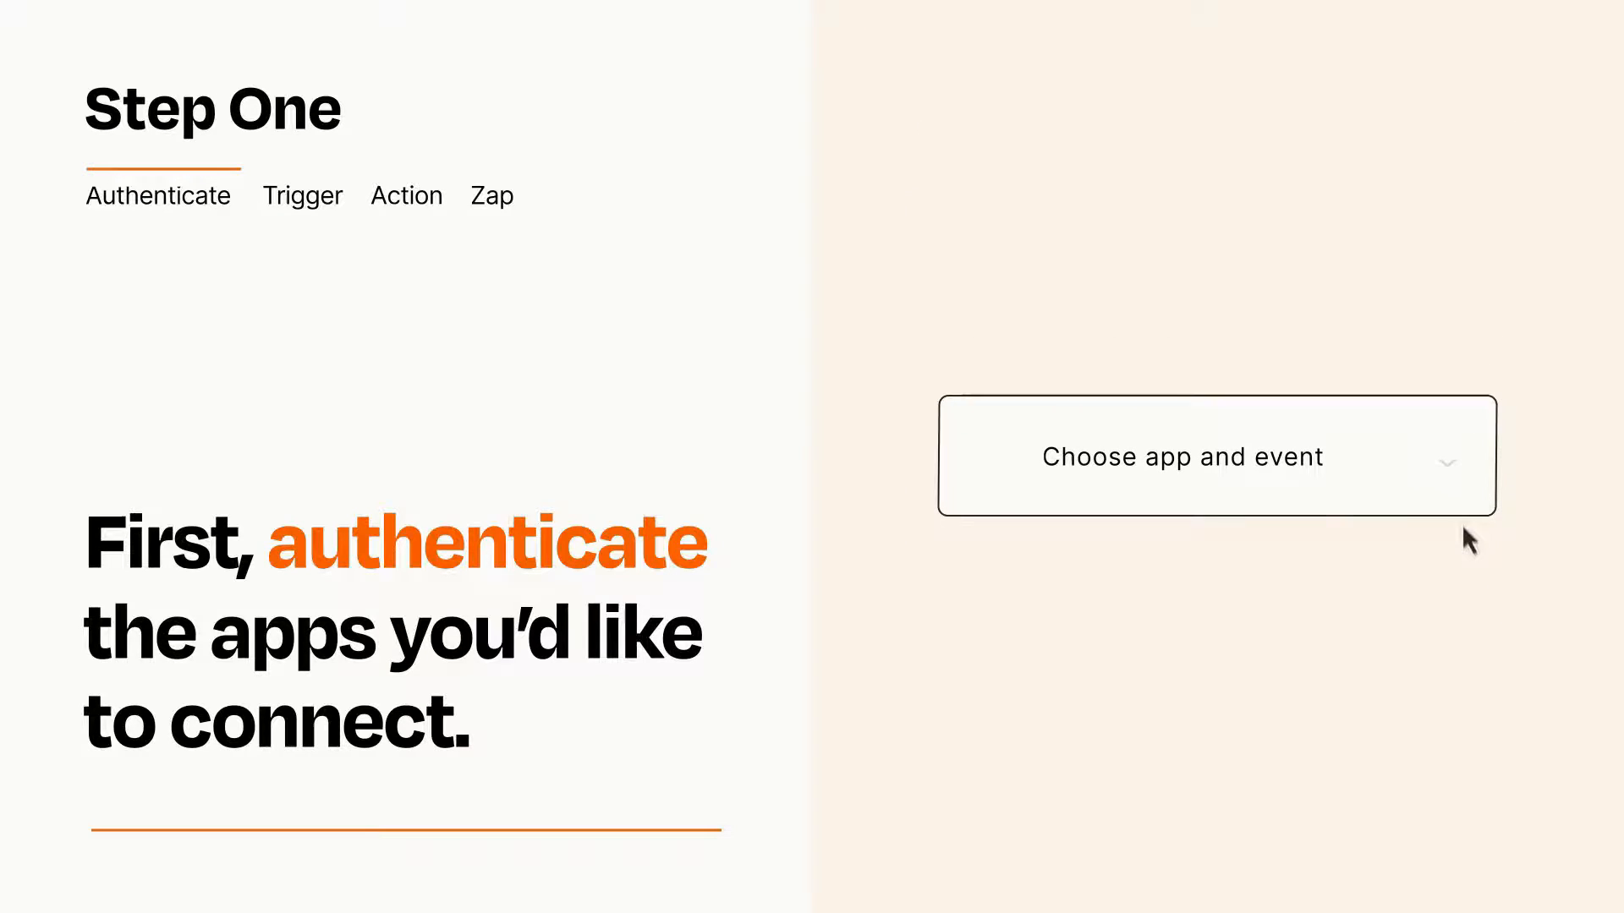
# Choose Twitter's Search Mention as the trigger event that starts the Zap
pyautogui.click(1216, 455)
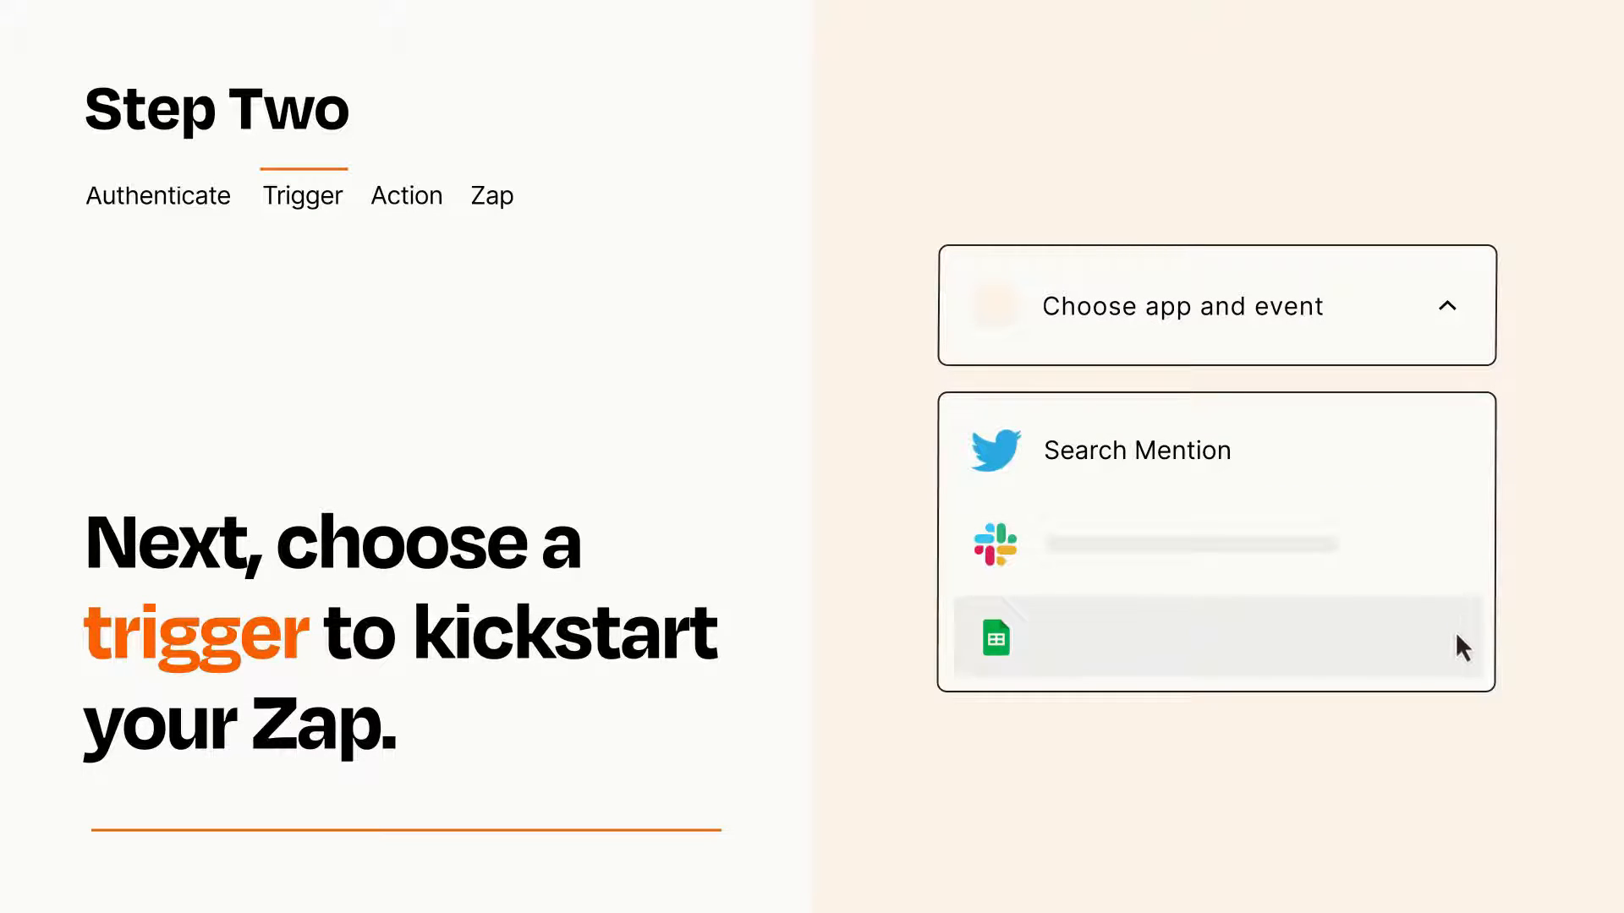
pyautogui.moveTo(1460, 463)
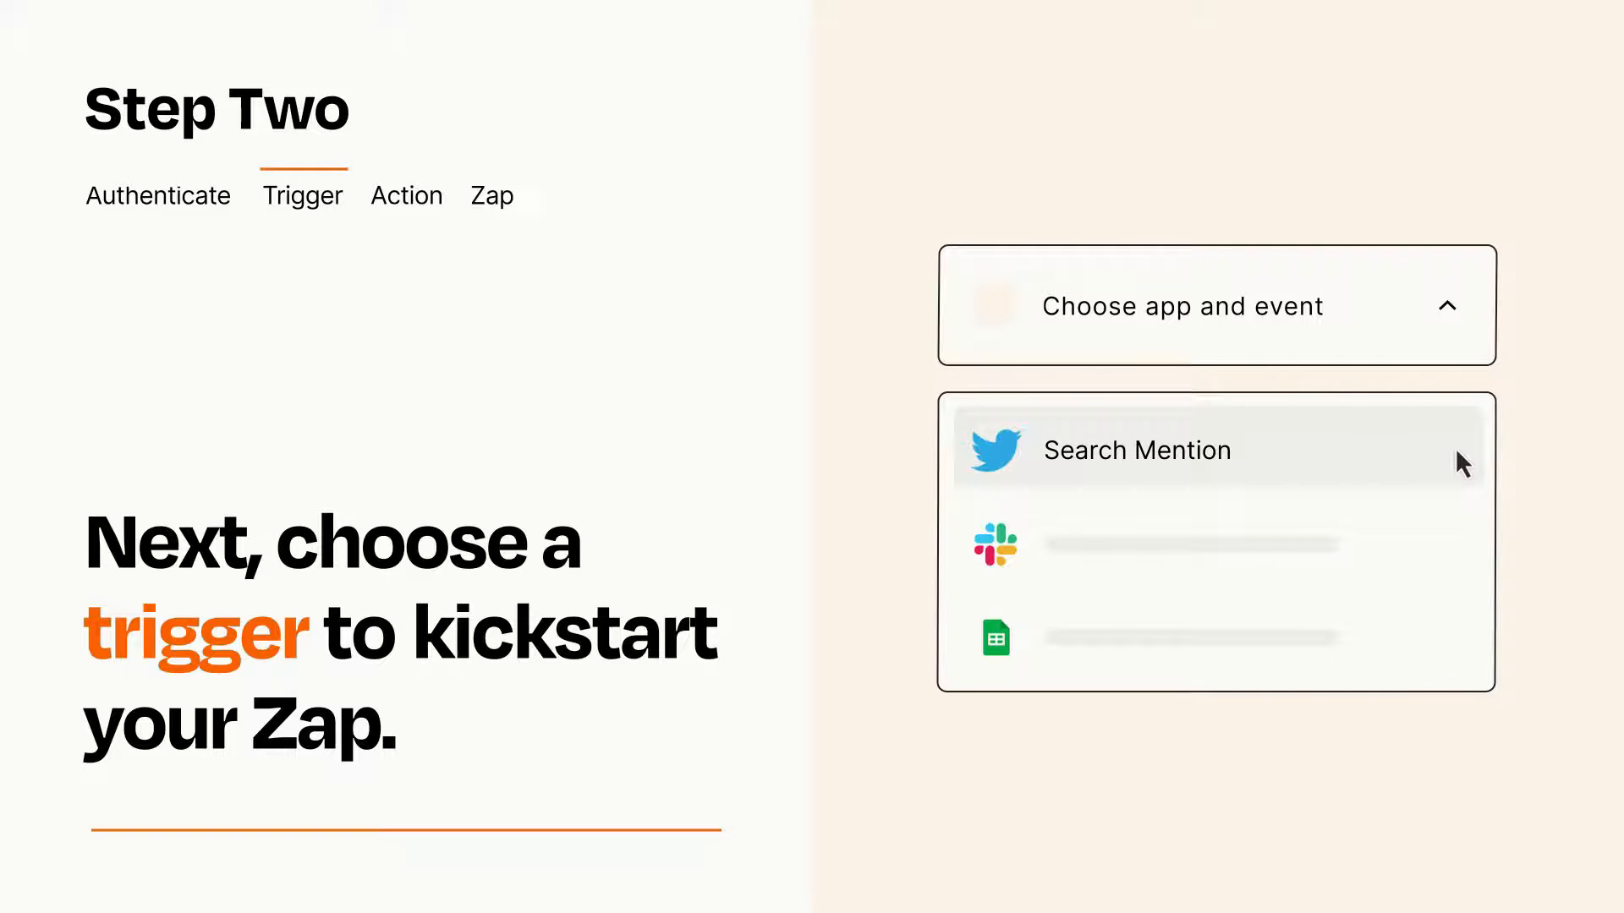
pyautogui.moveTo(1460, 472)
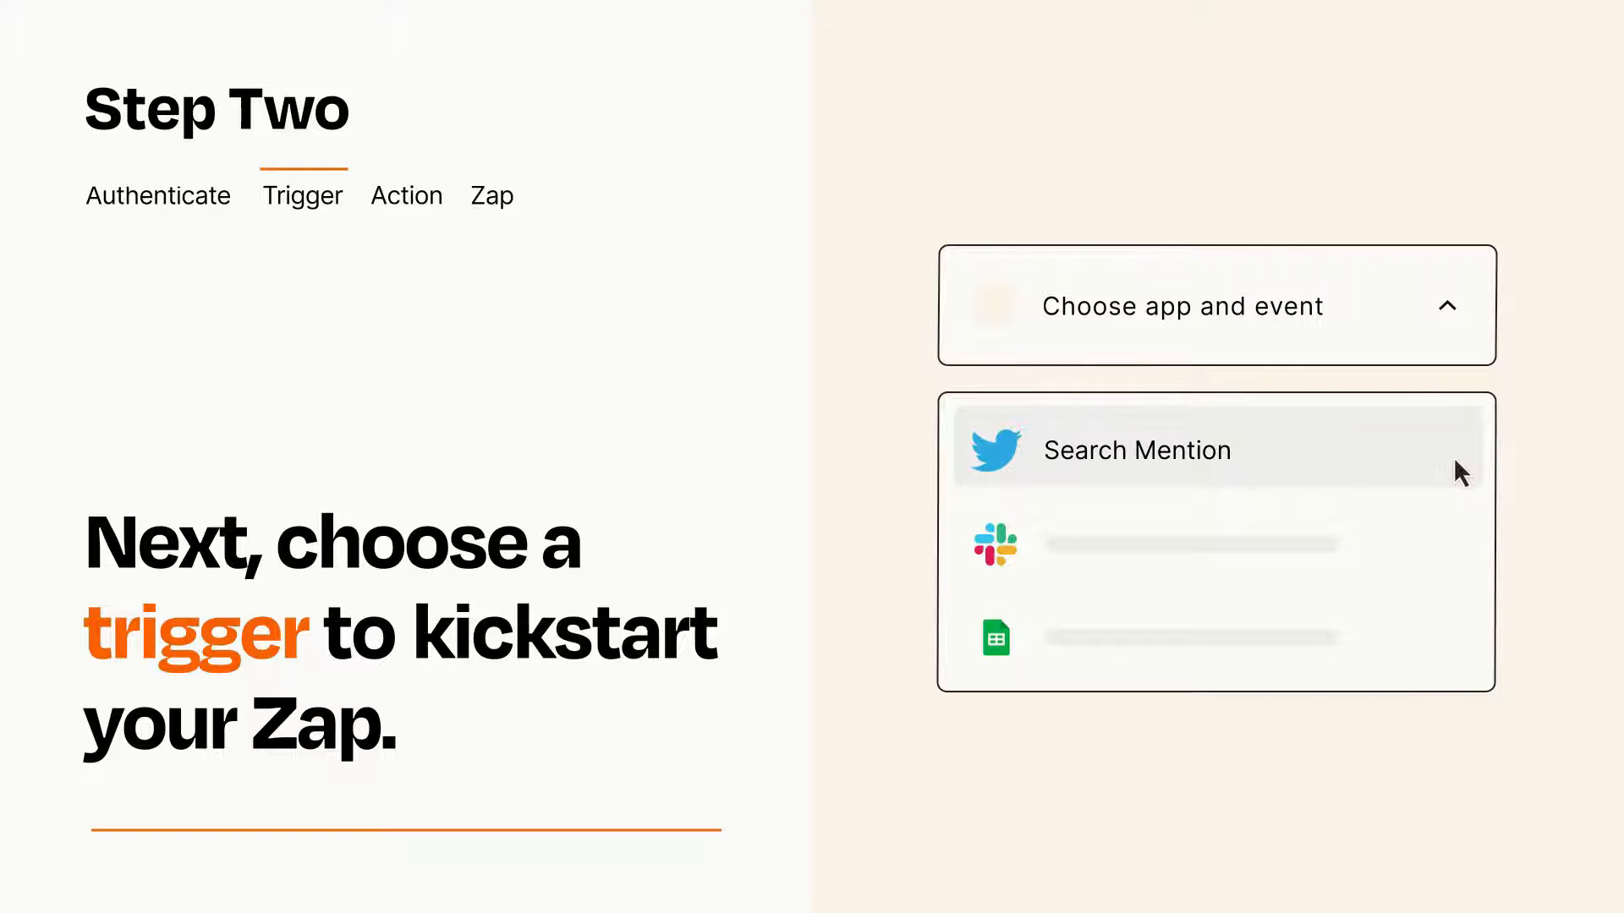
pyautogui.click(1137, 450)
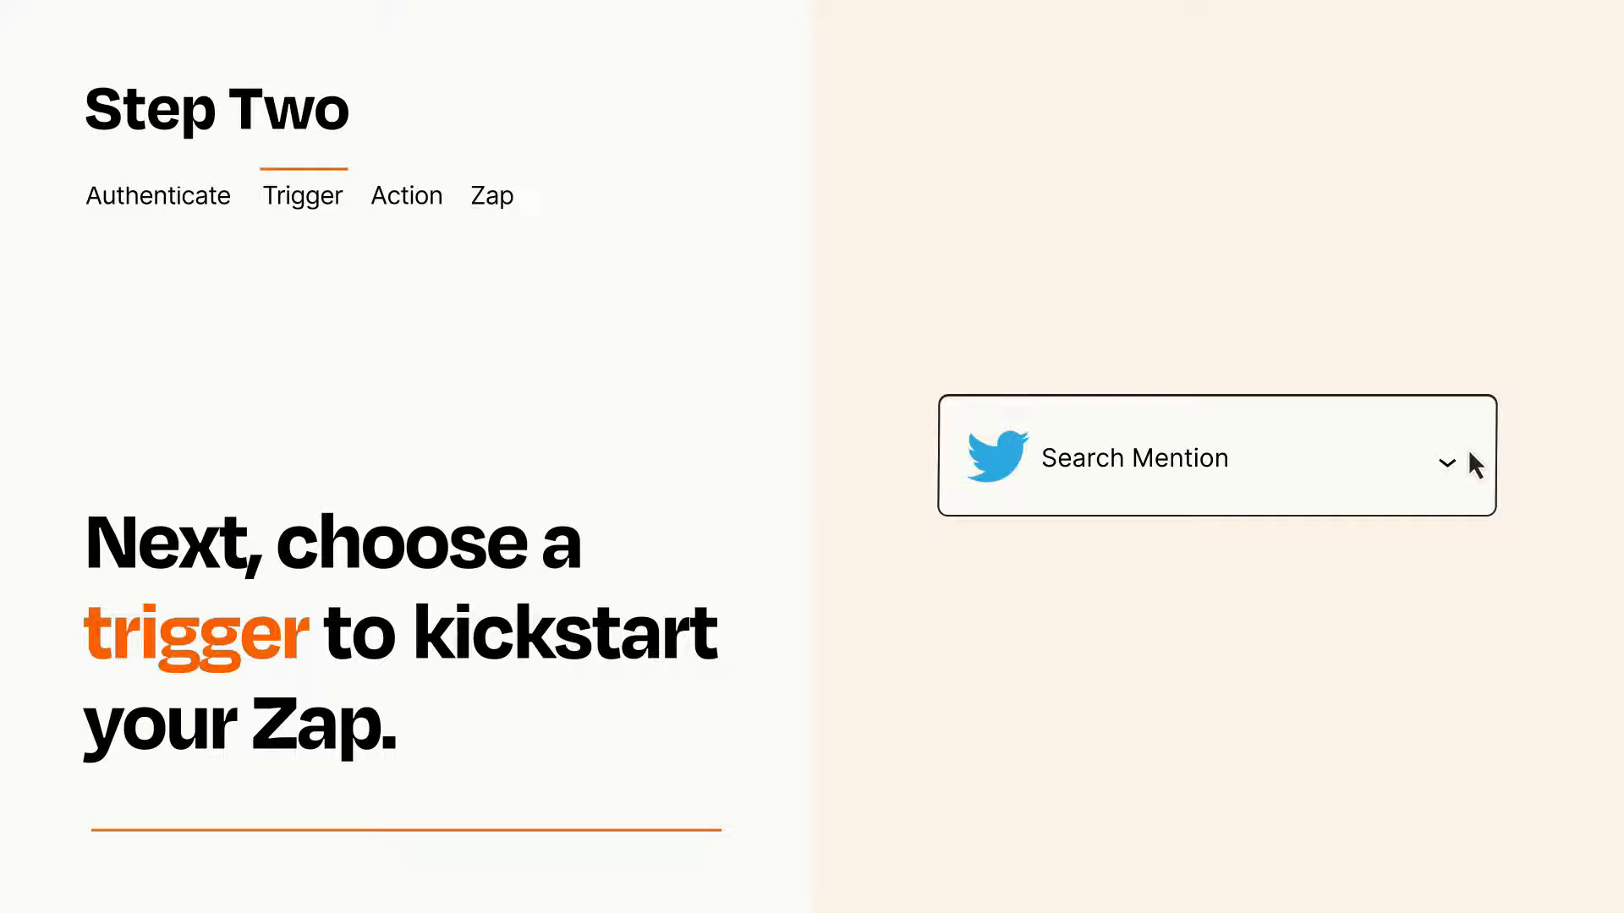
# Add Google Sheets' Create Spreadsheet Row as the action following the Twitter trigger
pyautogui.click(406, 196)
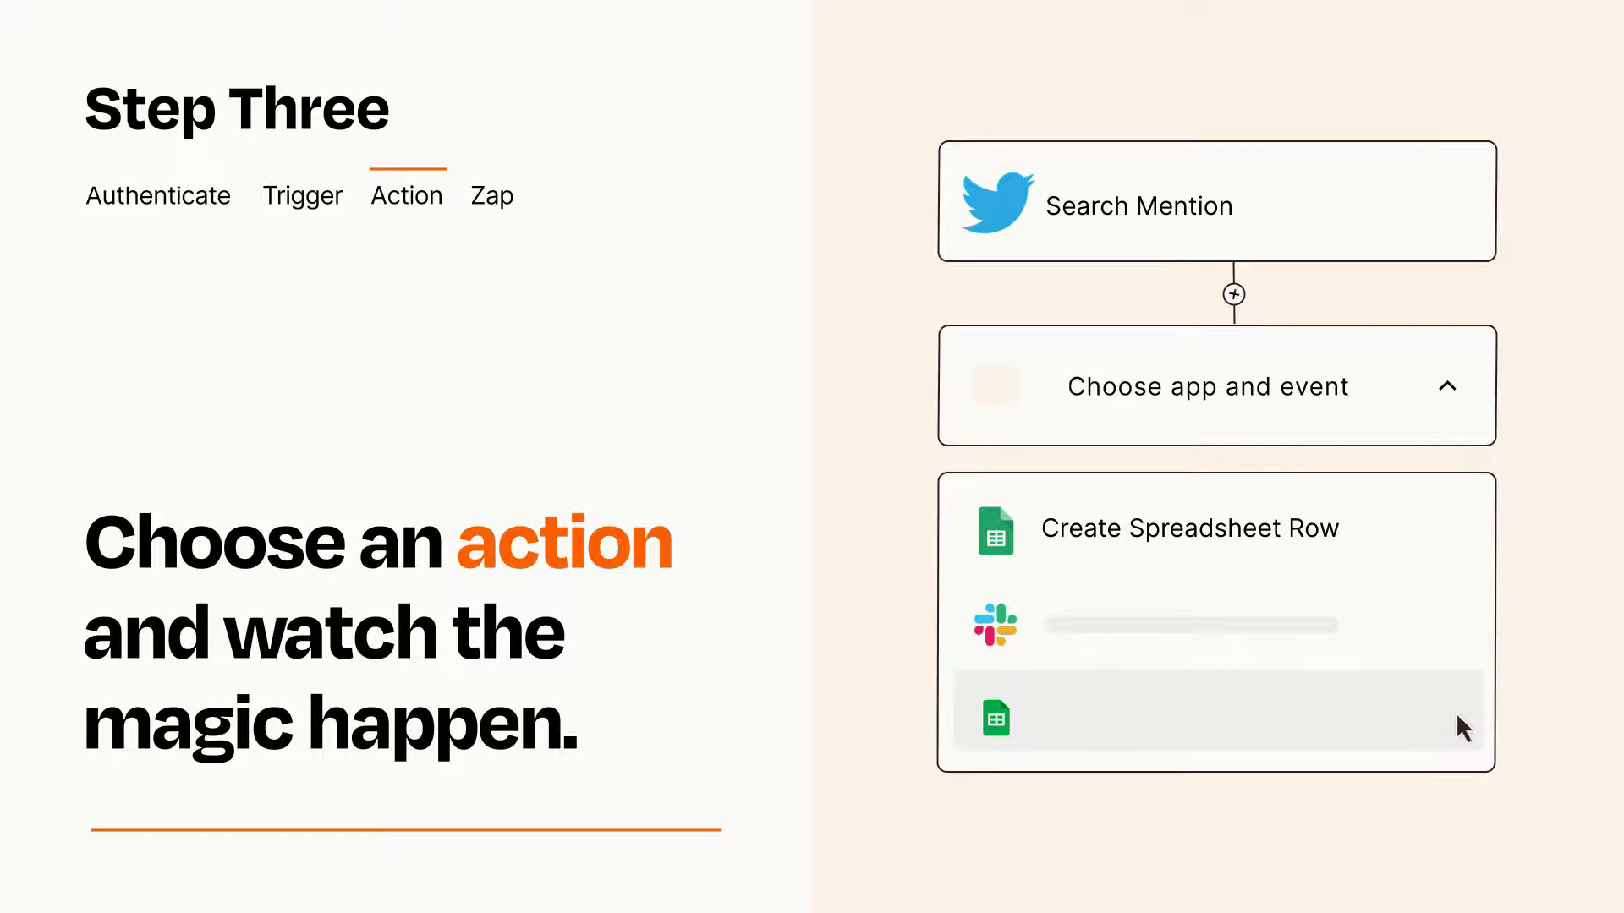
pyautogui.moveTo(1460, 551)
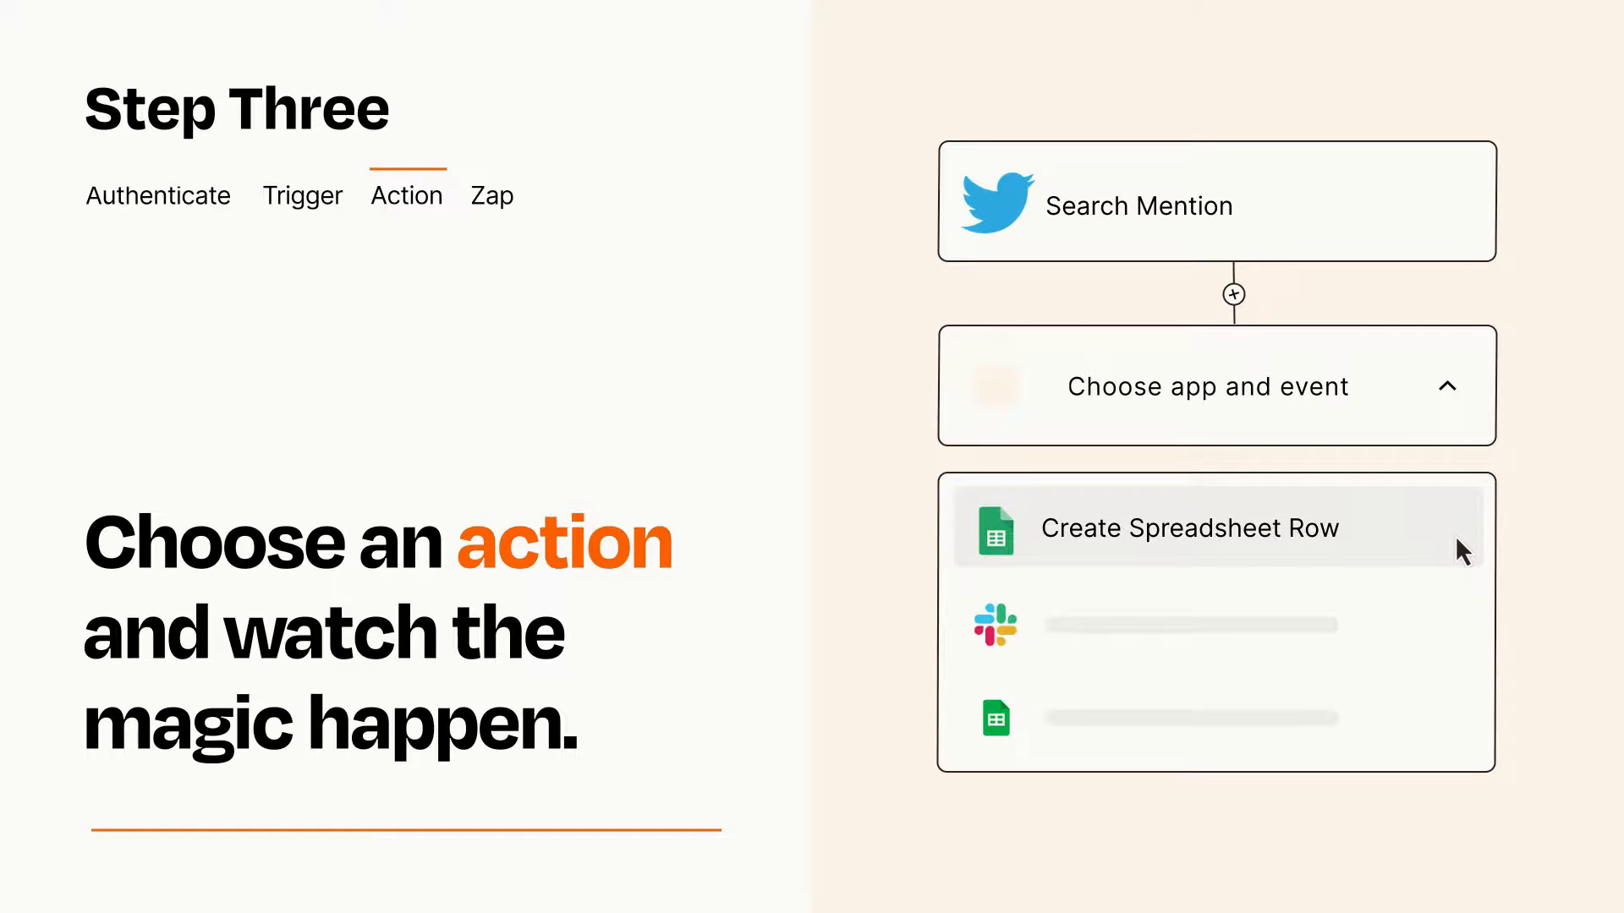
pyautogui.click(1187, 528)
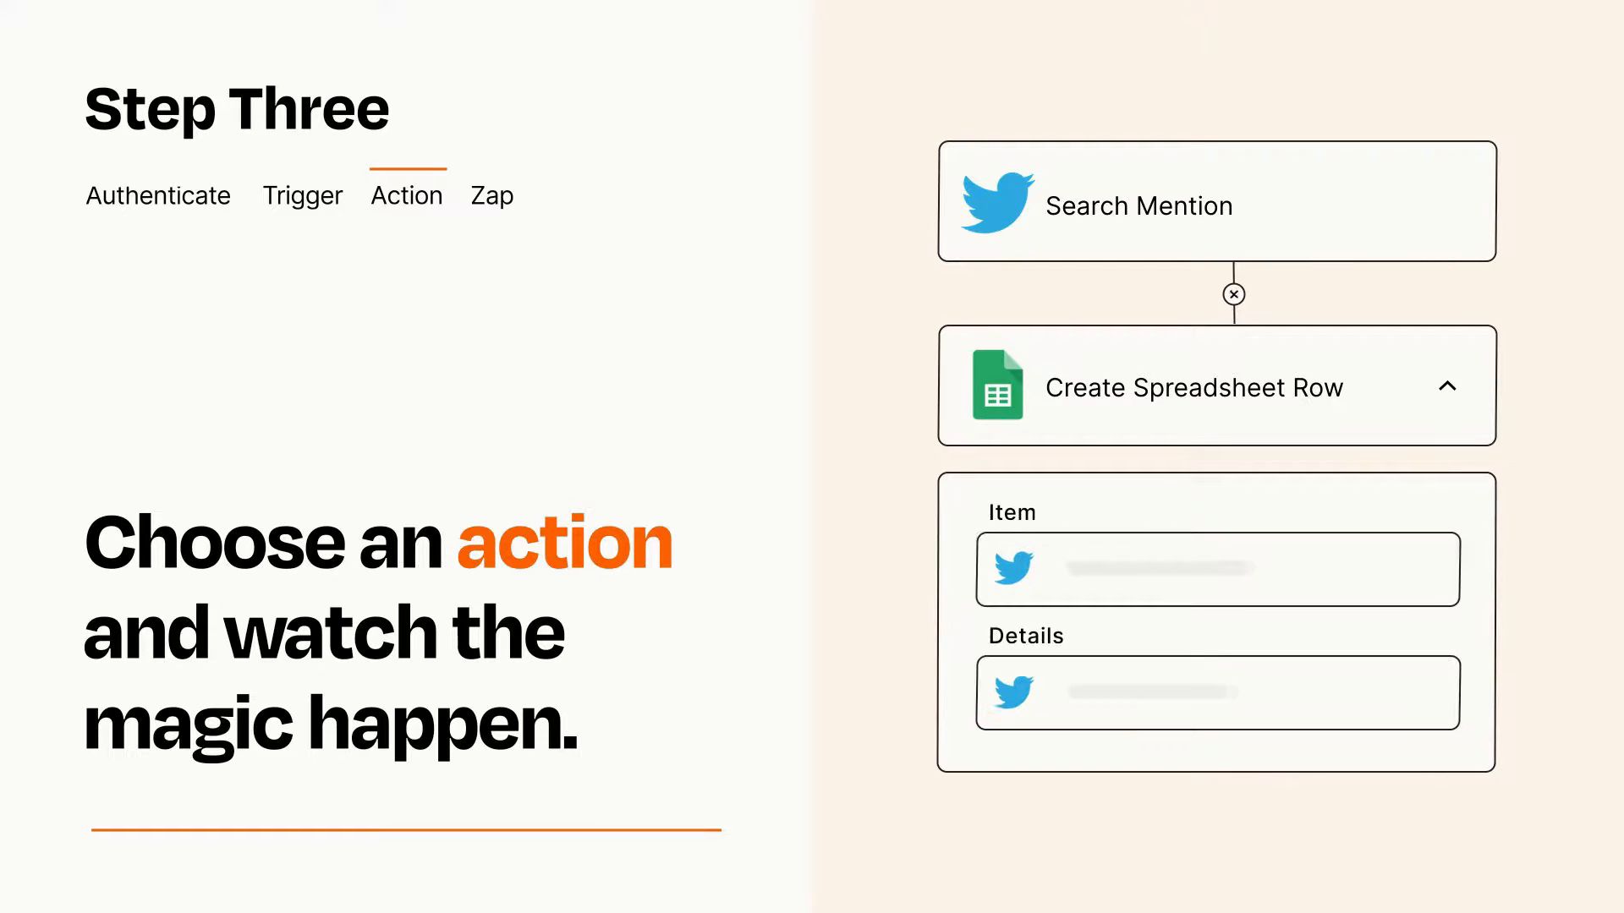
# Collapse the action fields, publish the Twitter-to-Sheets Zap and turn it on
pyautogui.click(1232, 294)
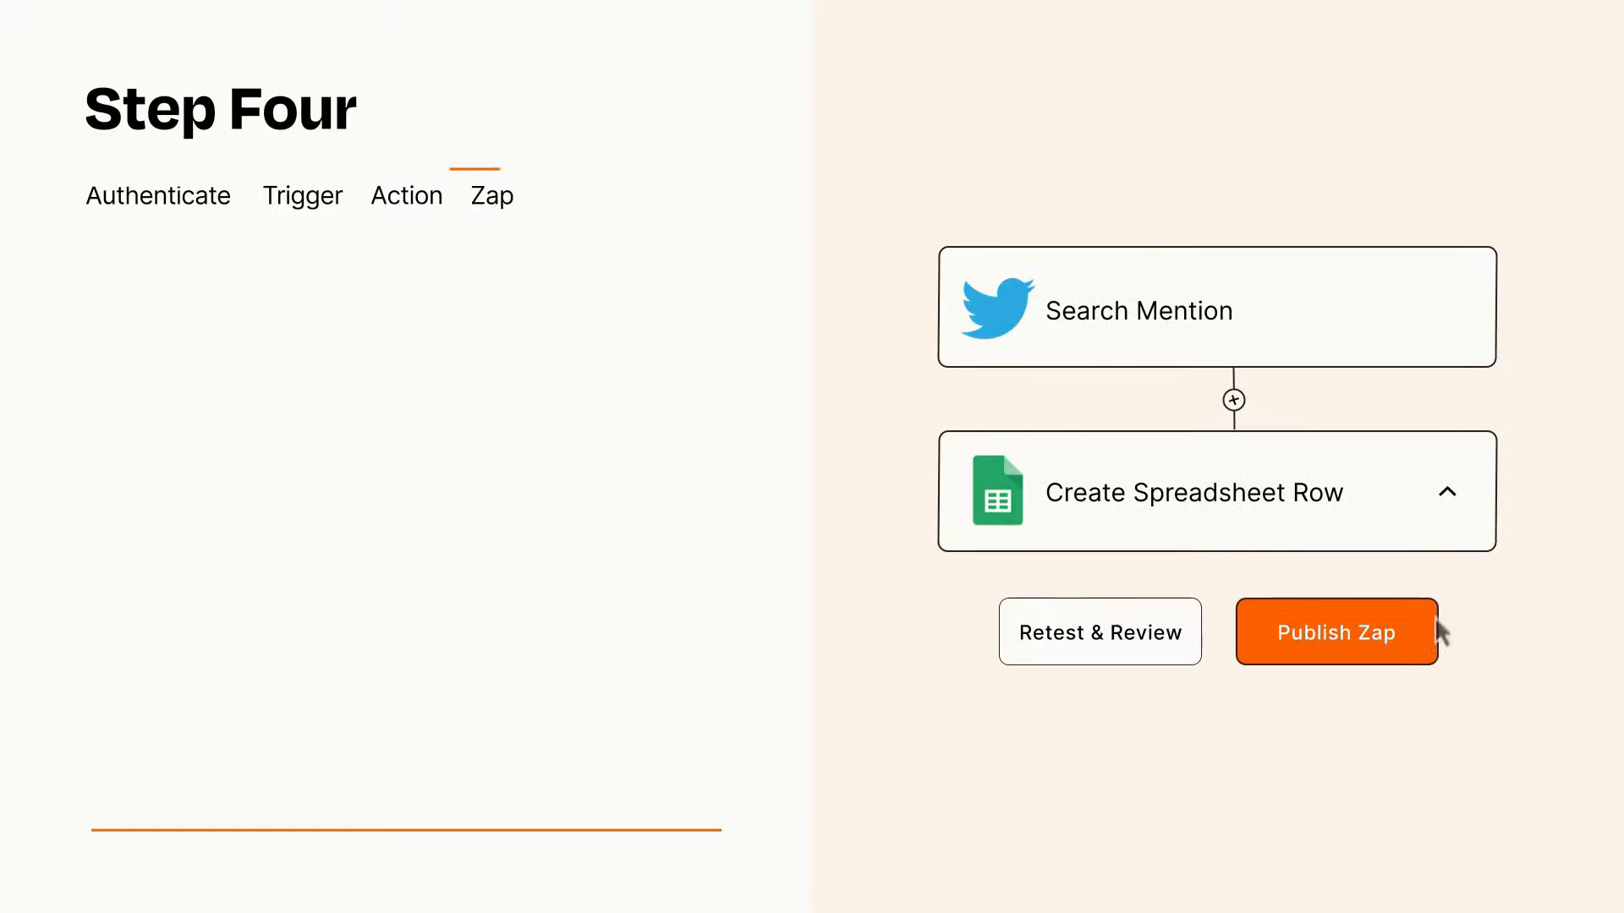
pyautogui.click(1336, 631)
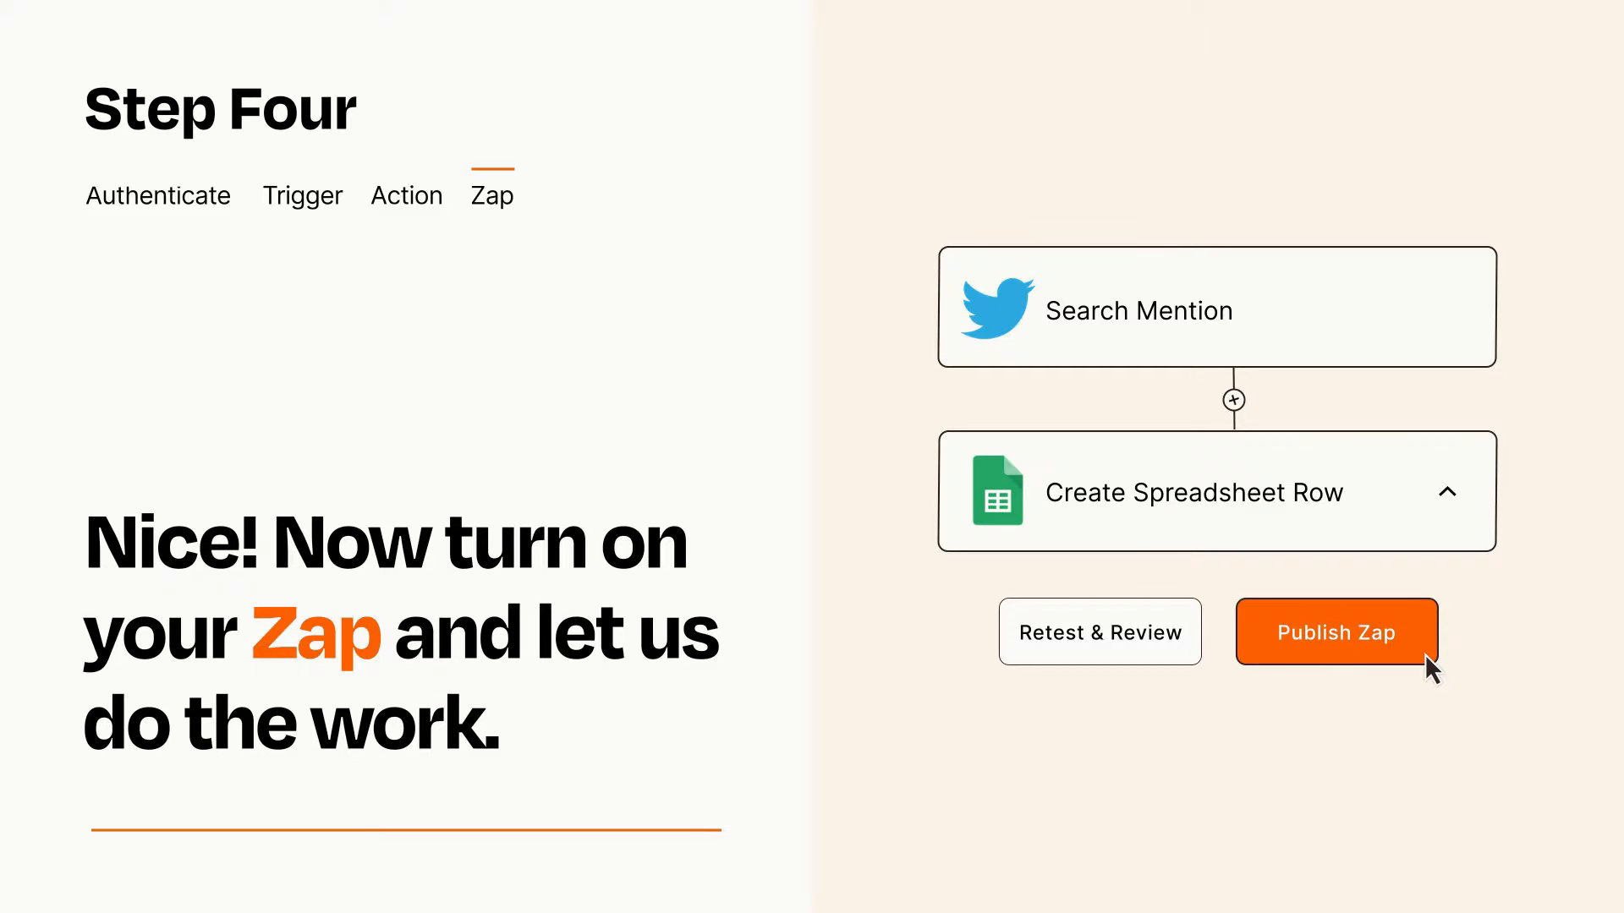
pyautogui.click(1334, 631)
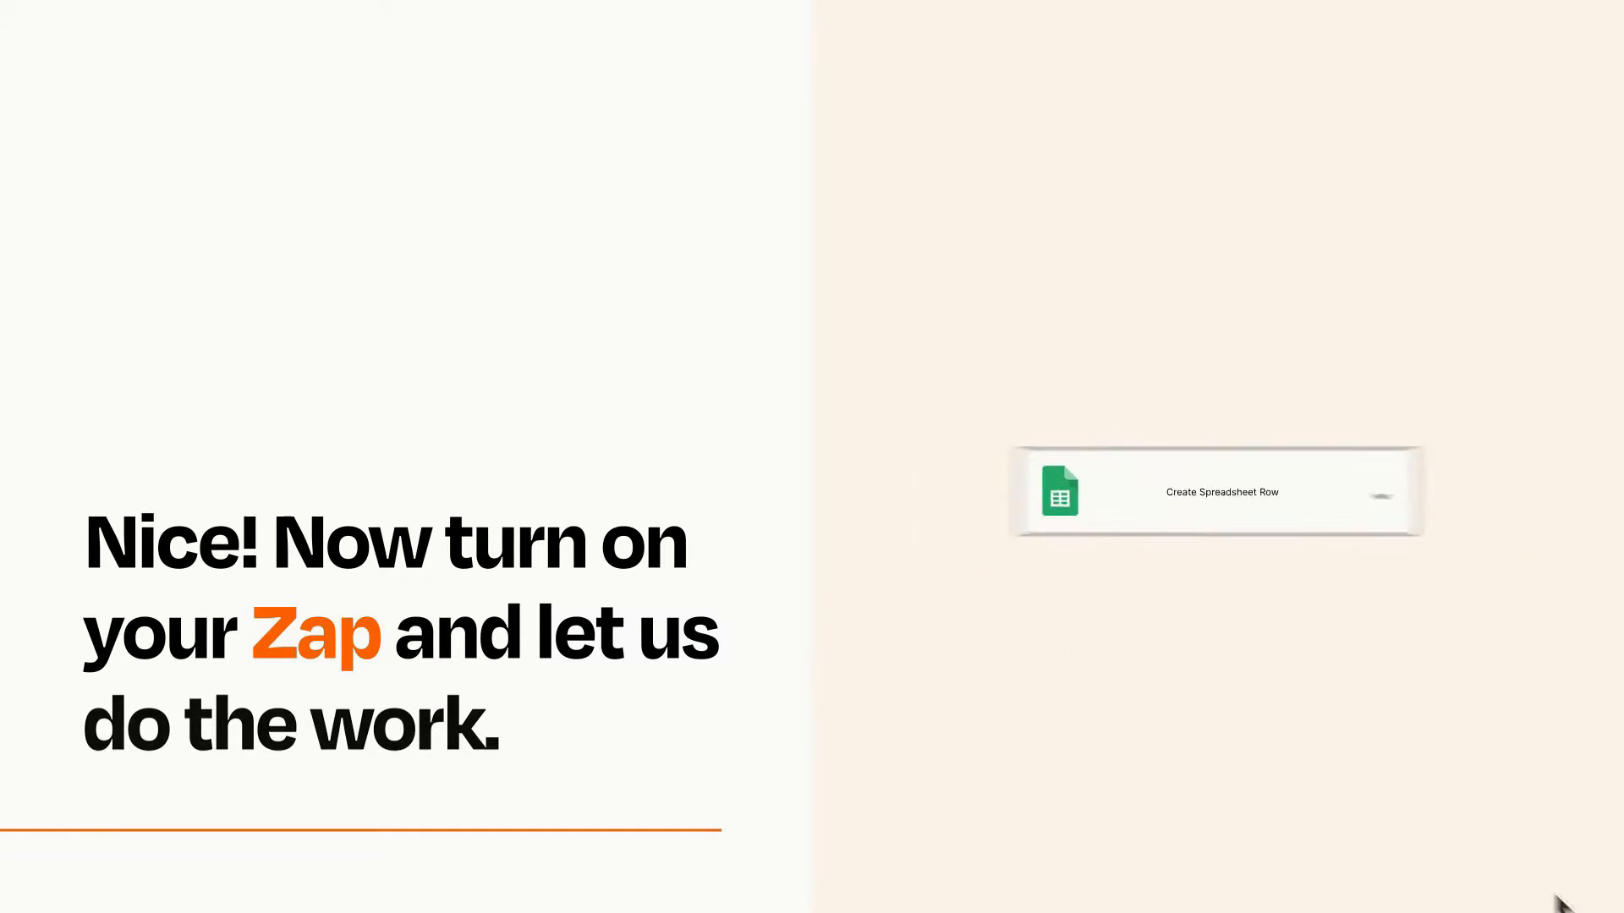